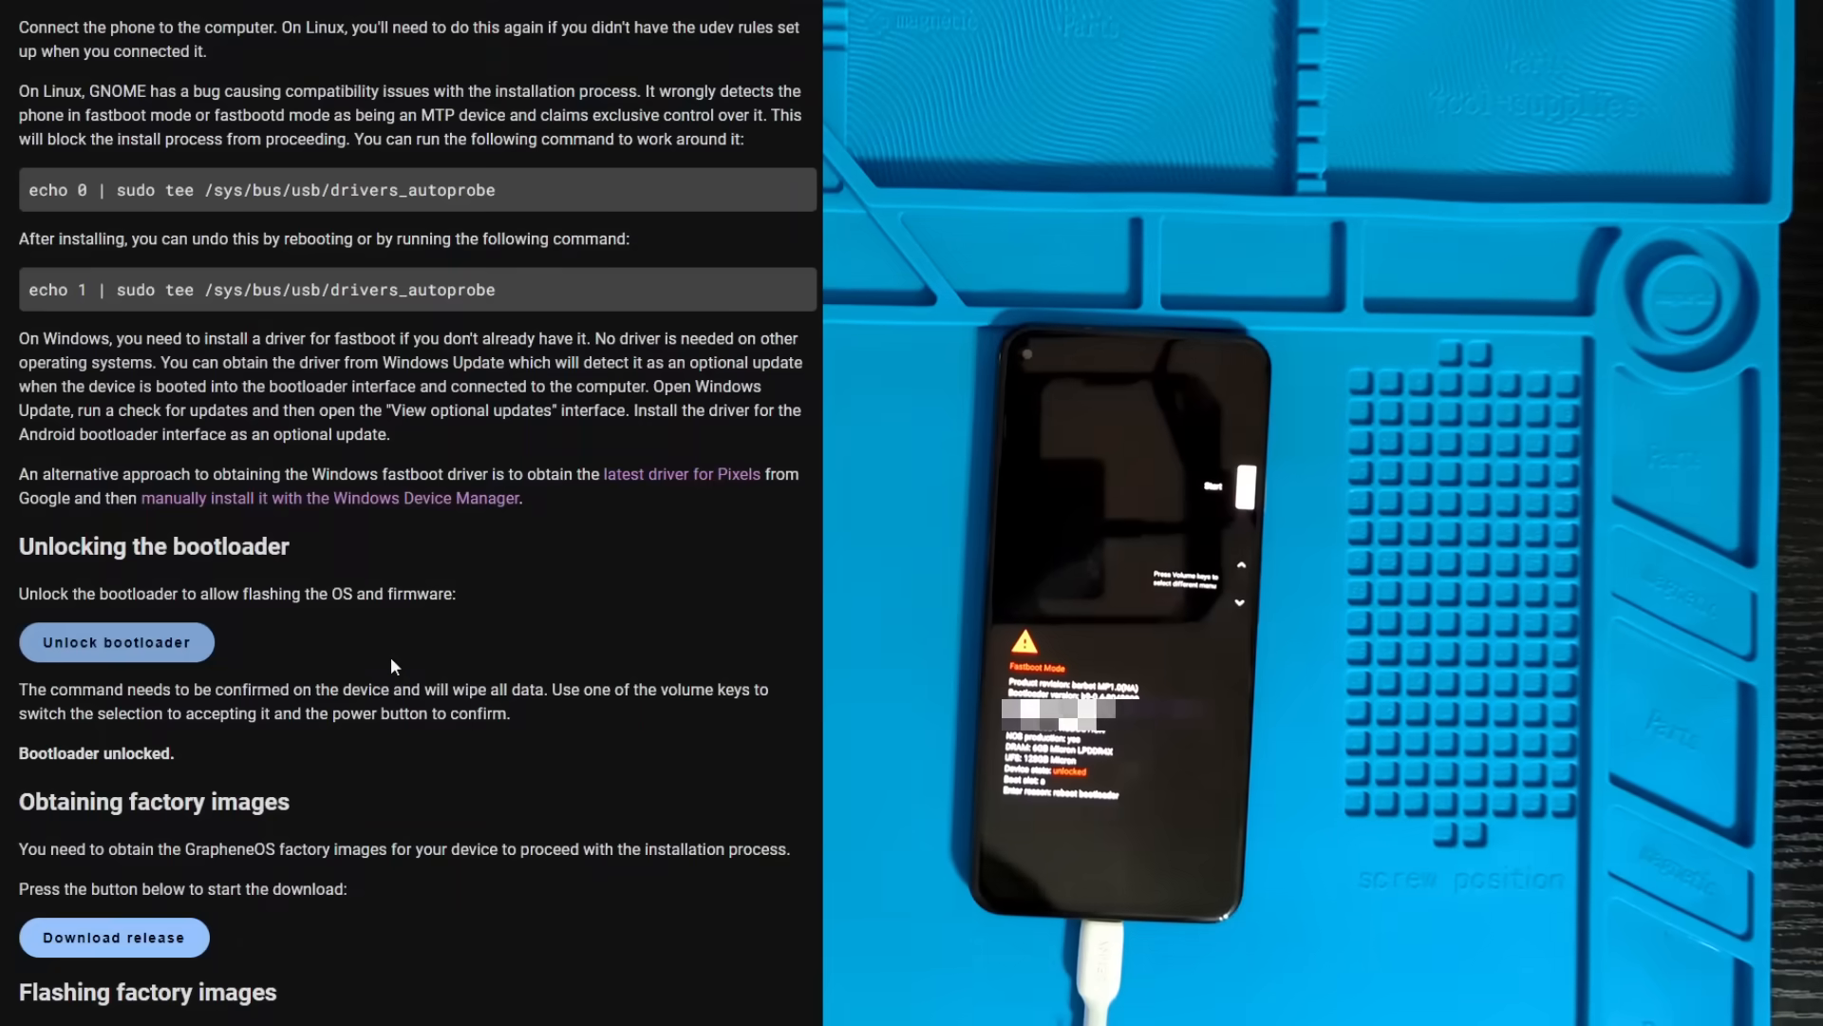
Download the barbet factory image release from the 'Obtaining factory images' section
{"action": "scroll", "scroll_direction": "down", "scroll_amount": 3}
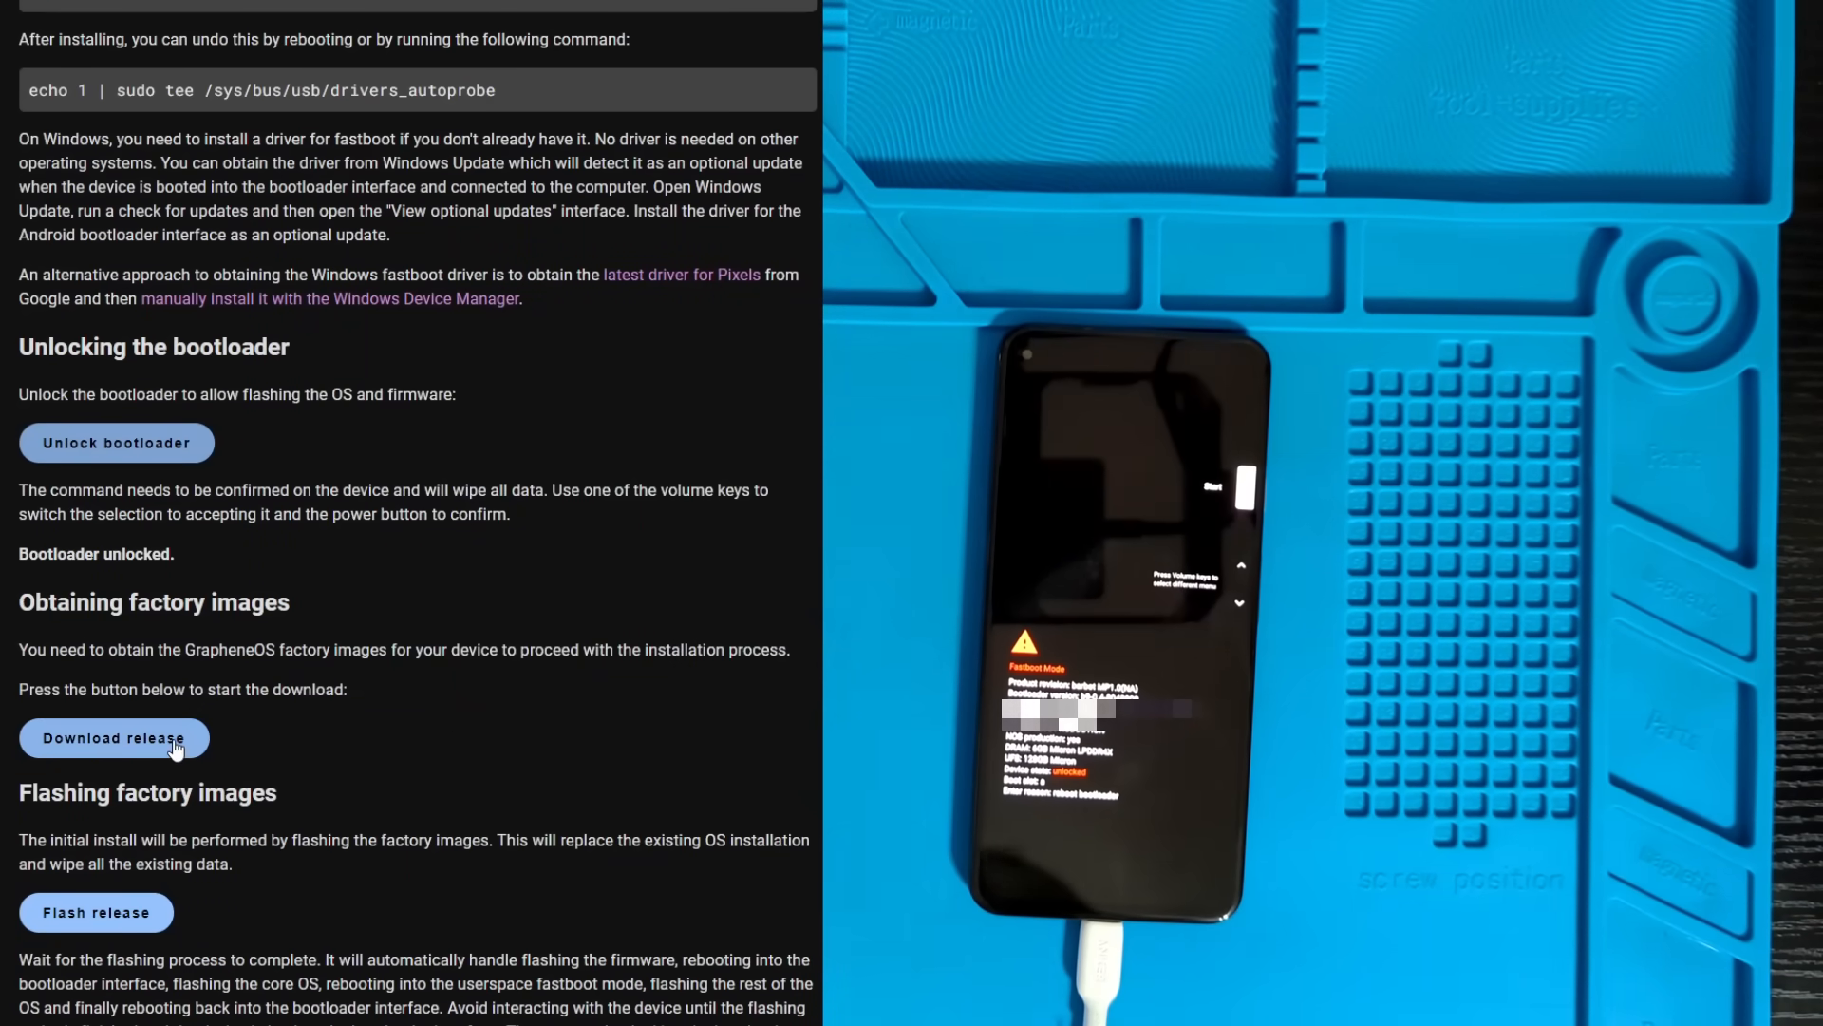
{"action": "left_click", "coordinate": [112, 737]}
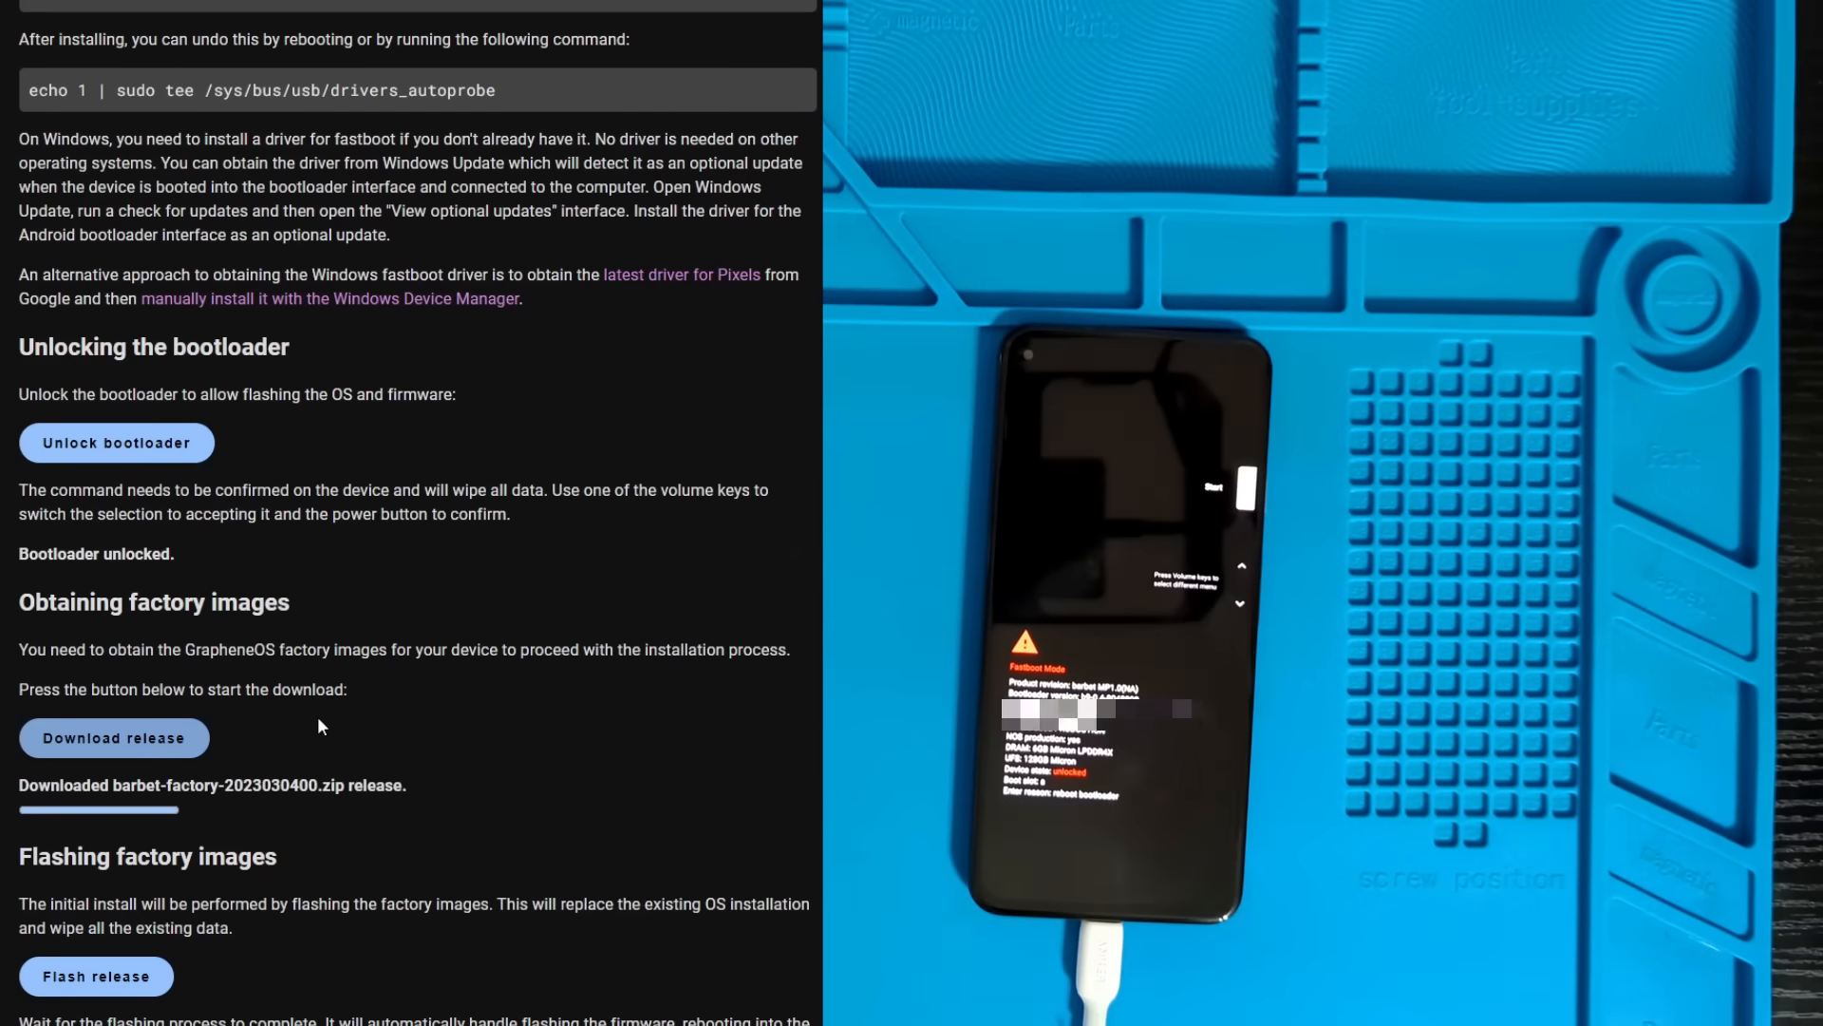
Flash the downloaded barbet factory images to the phone, beginning with the data wipe
{"action": "scroll", "scroll_direction": "down", "scroll_amount": 3}
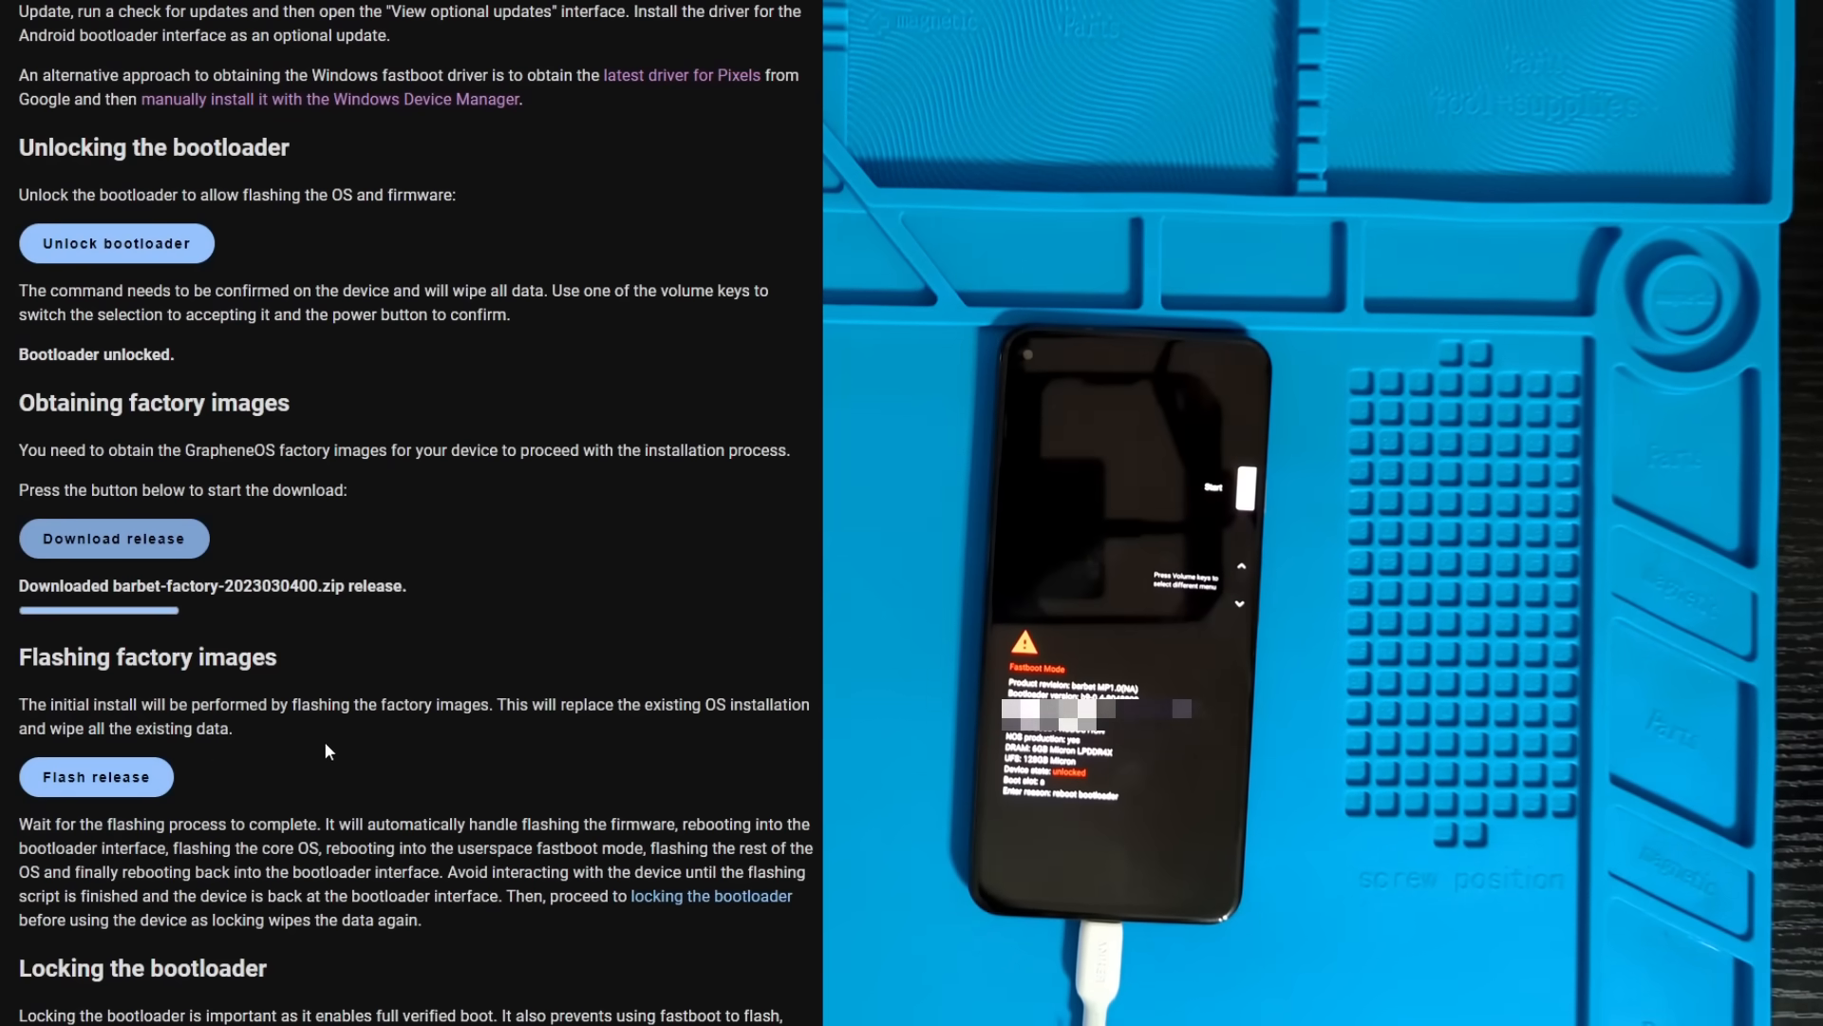
{"action": "mouse_move", "coordinate": [95, 776]}
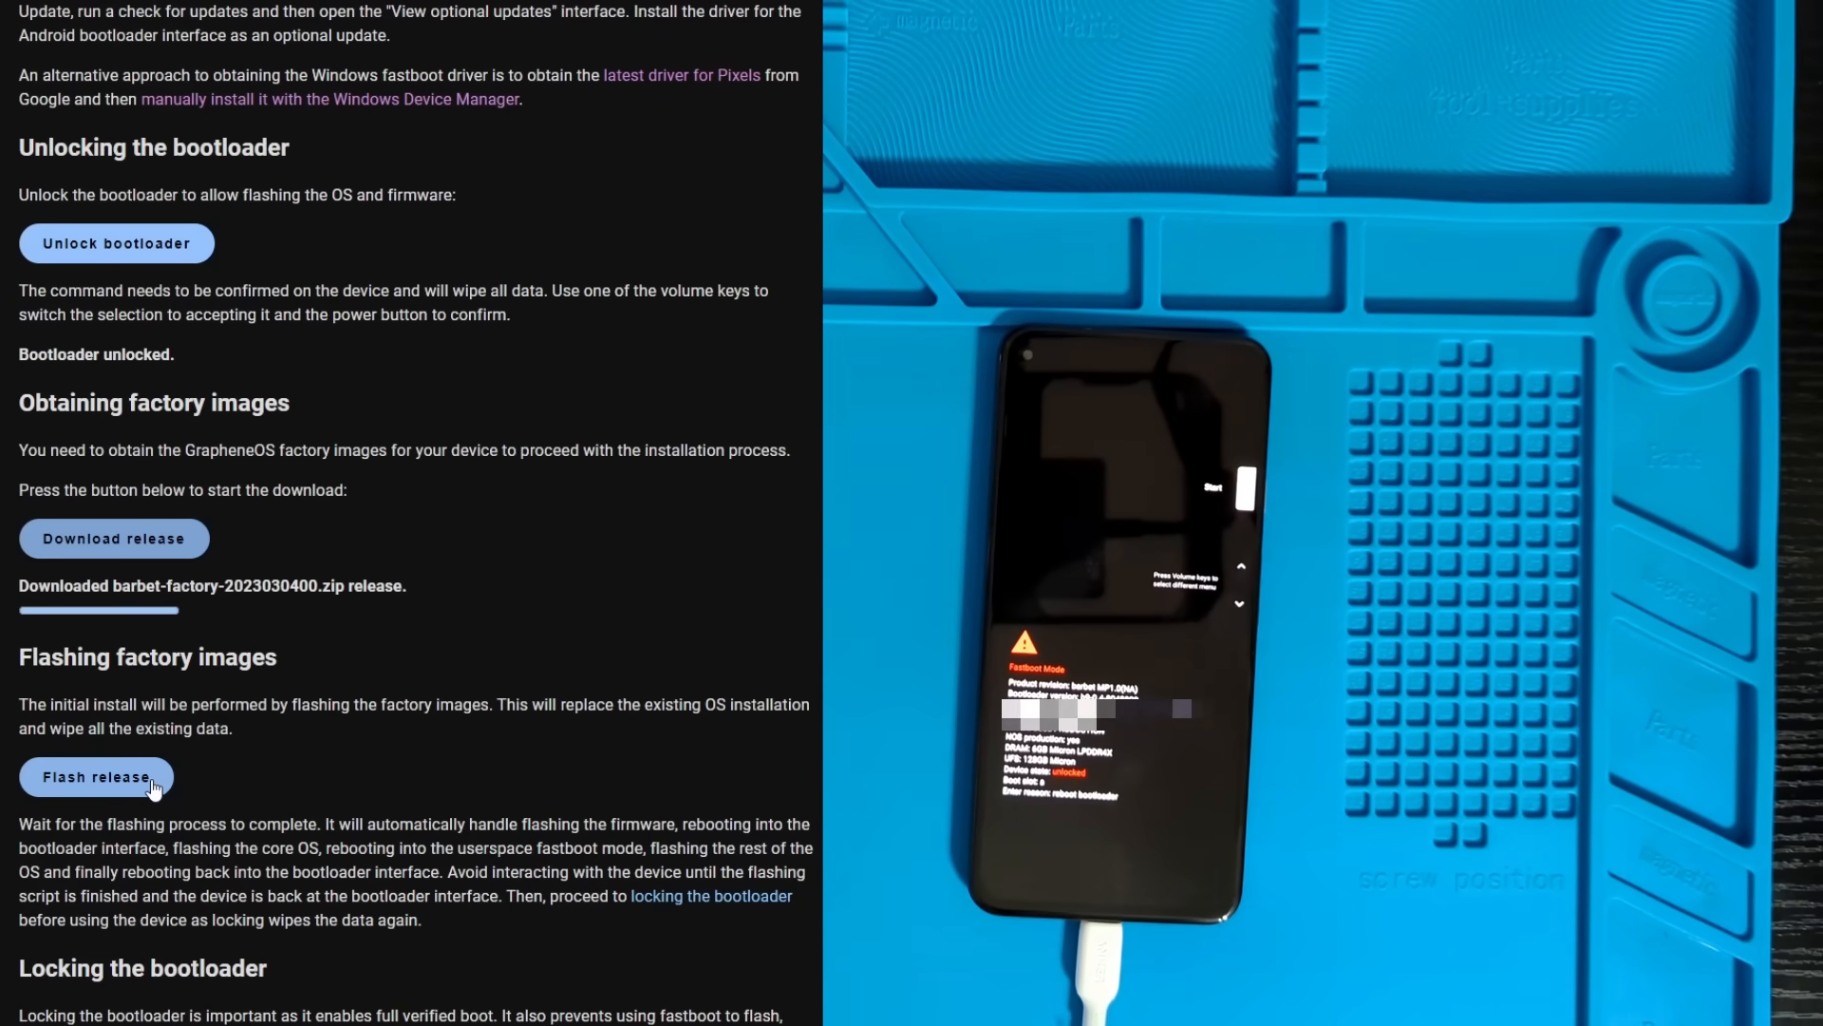
{"action": "left_click", "coordinate": [95, 777]}
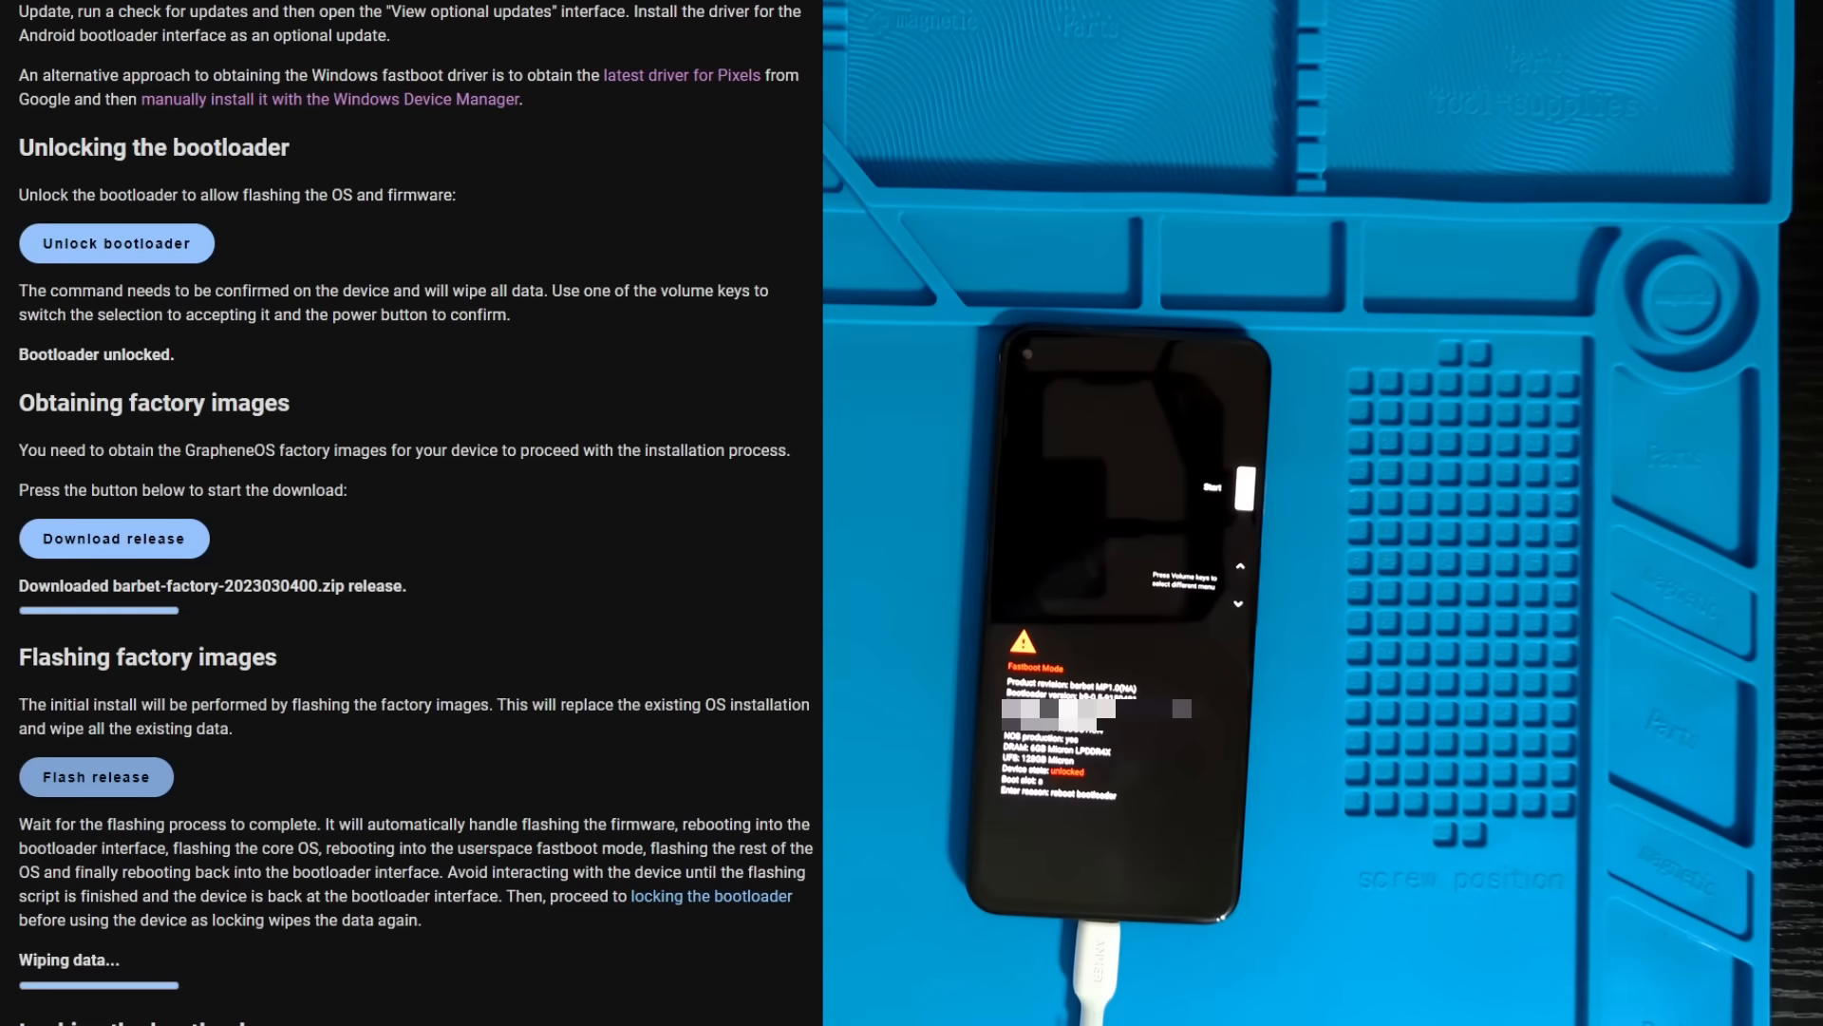
Scroll to the Lock bootloader section while the barbet image finishes flashing
{"action": "scroll", "scroll_direction": "down", "scroll_amount": 3}
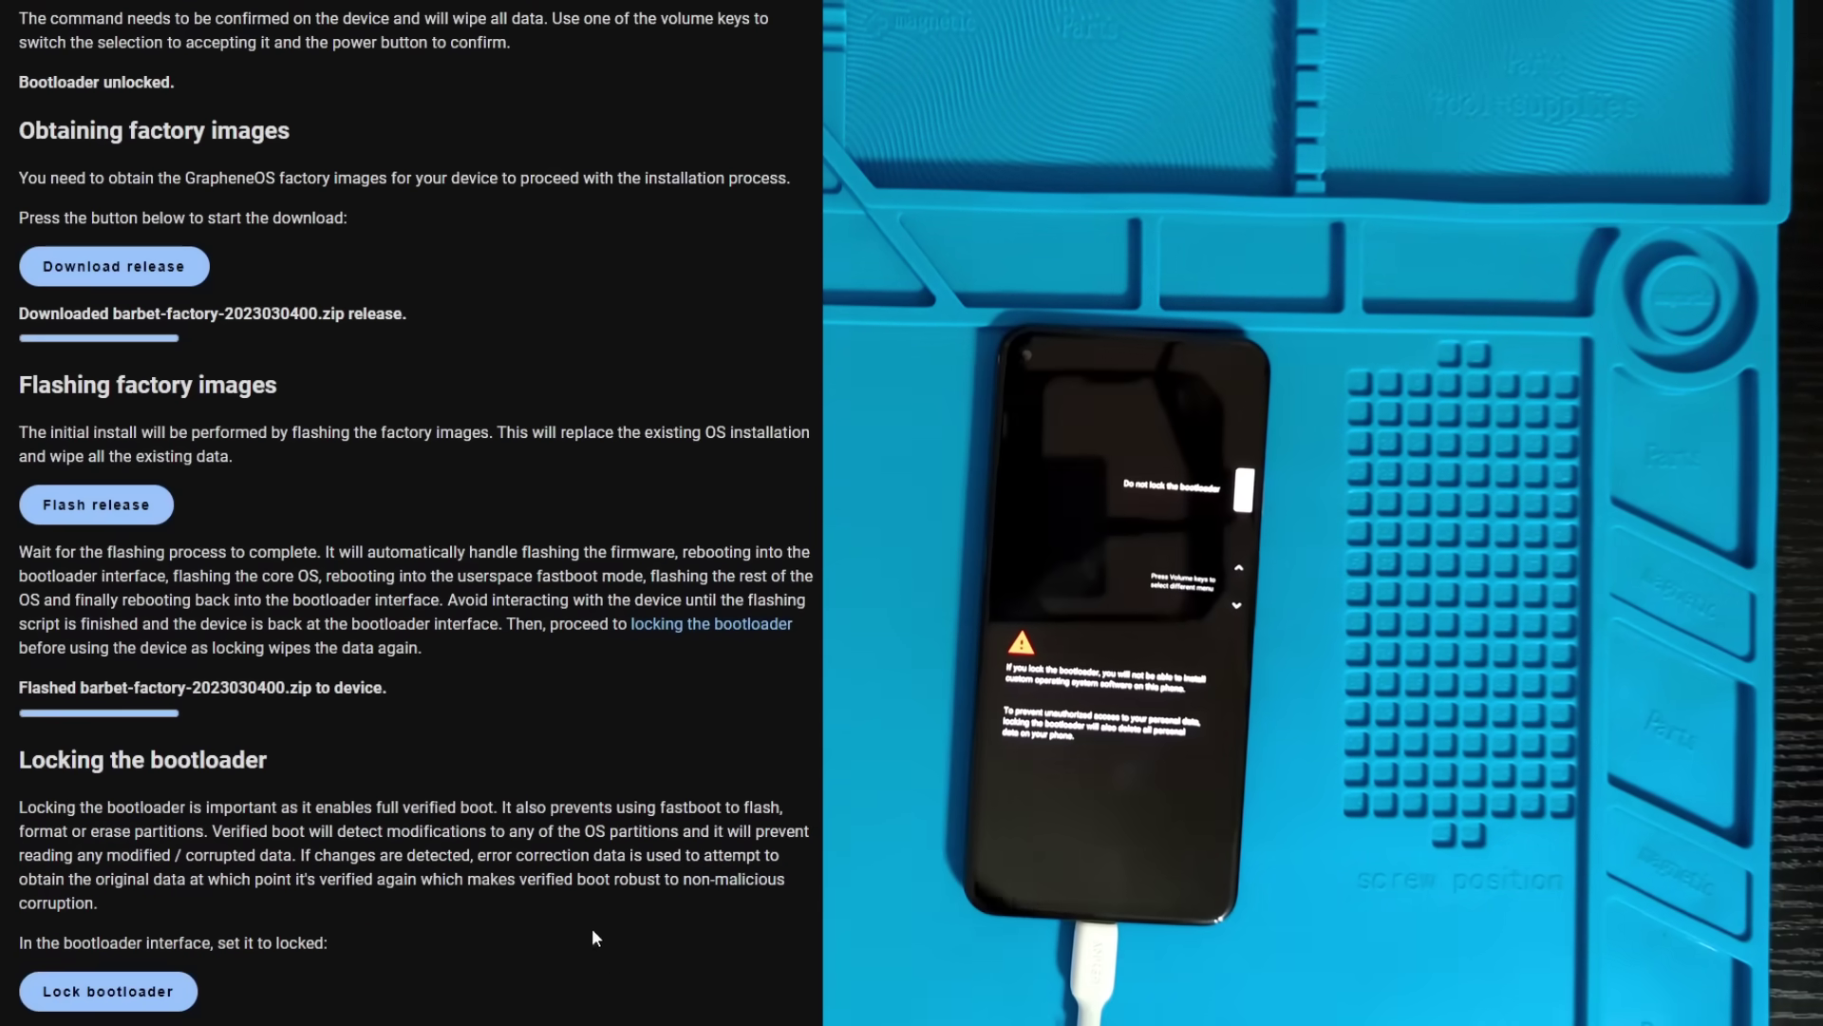
{"action": "mouse_move", "coordinate": [443, 931]}
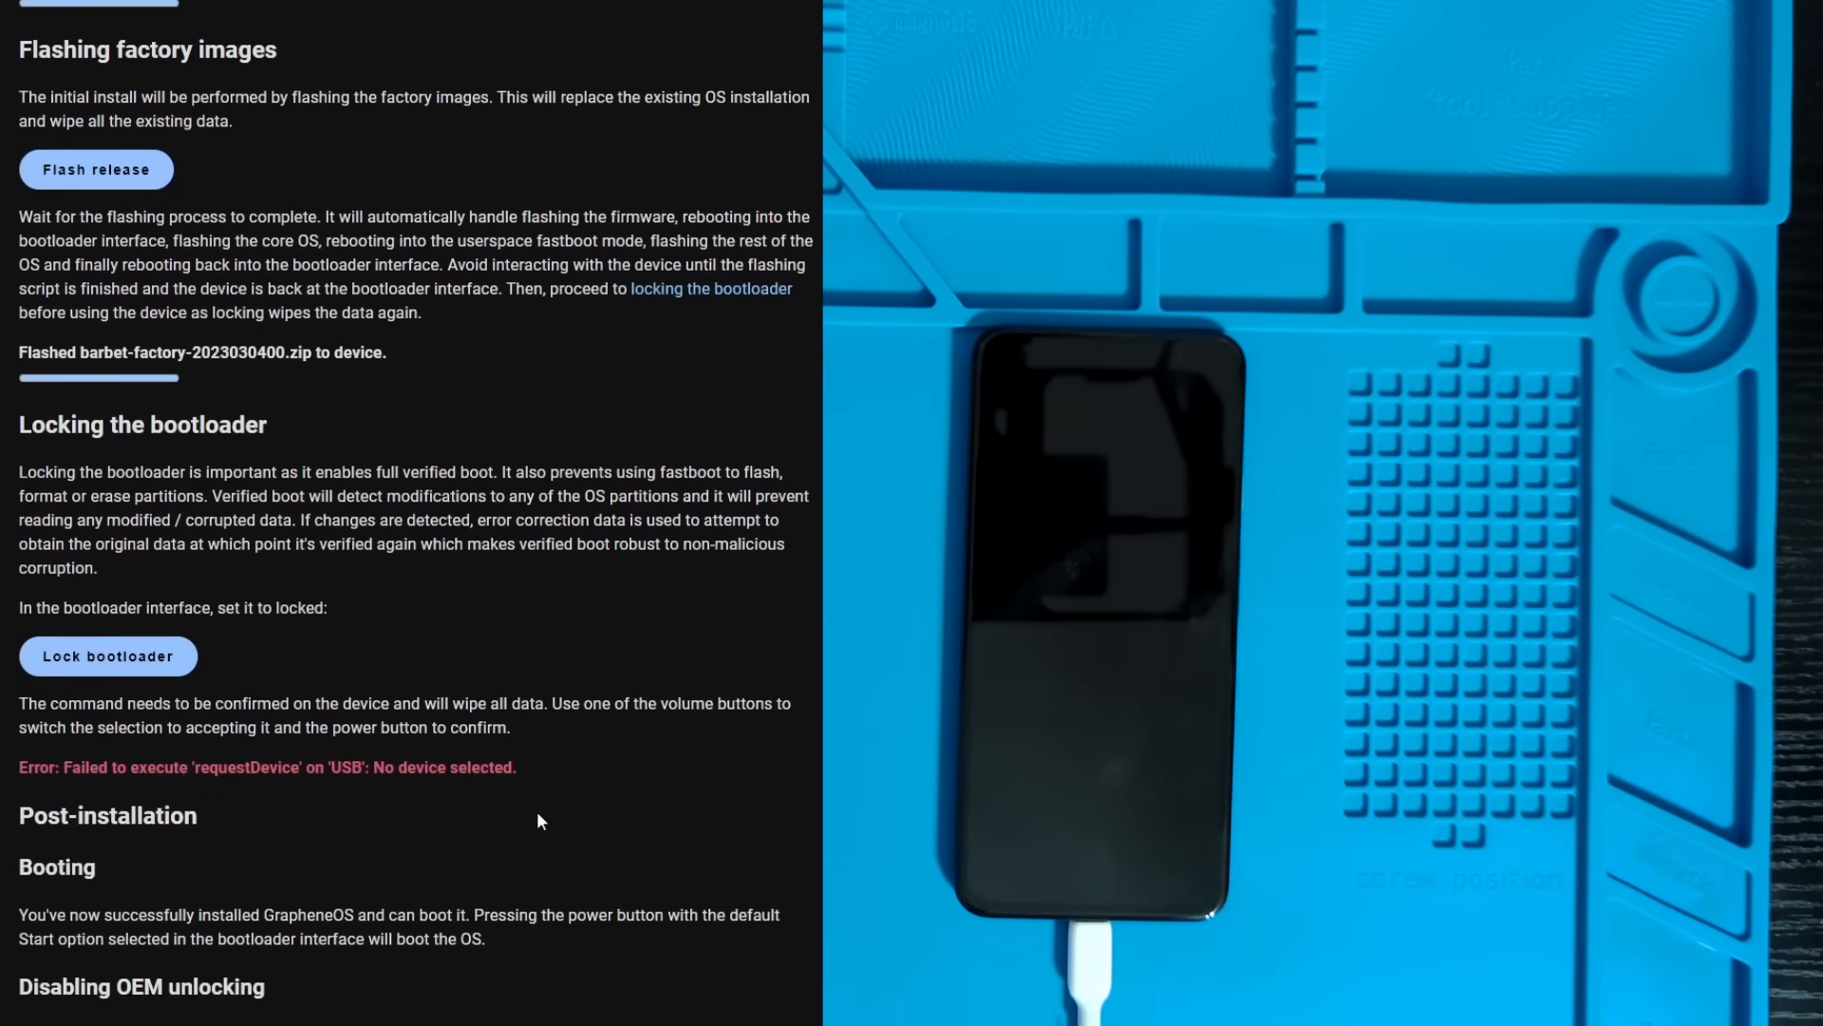
Scroll to the Post-installation guidance as the phone boots to the GrapheneOS welcome screen
{"action": "scroll", "scroll_direction": "down", "scroll_amount": 3}
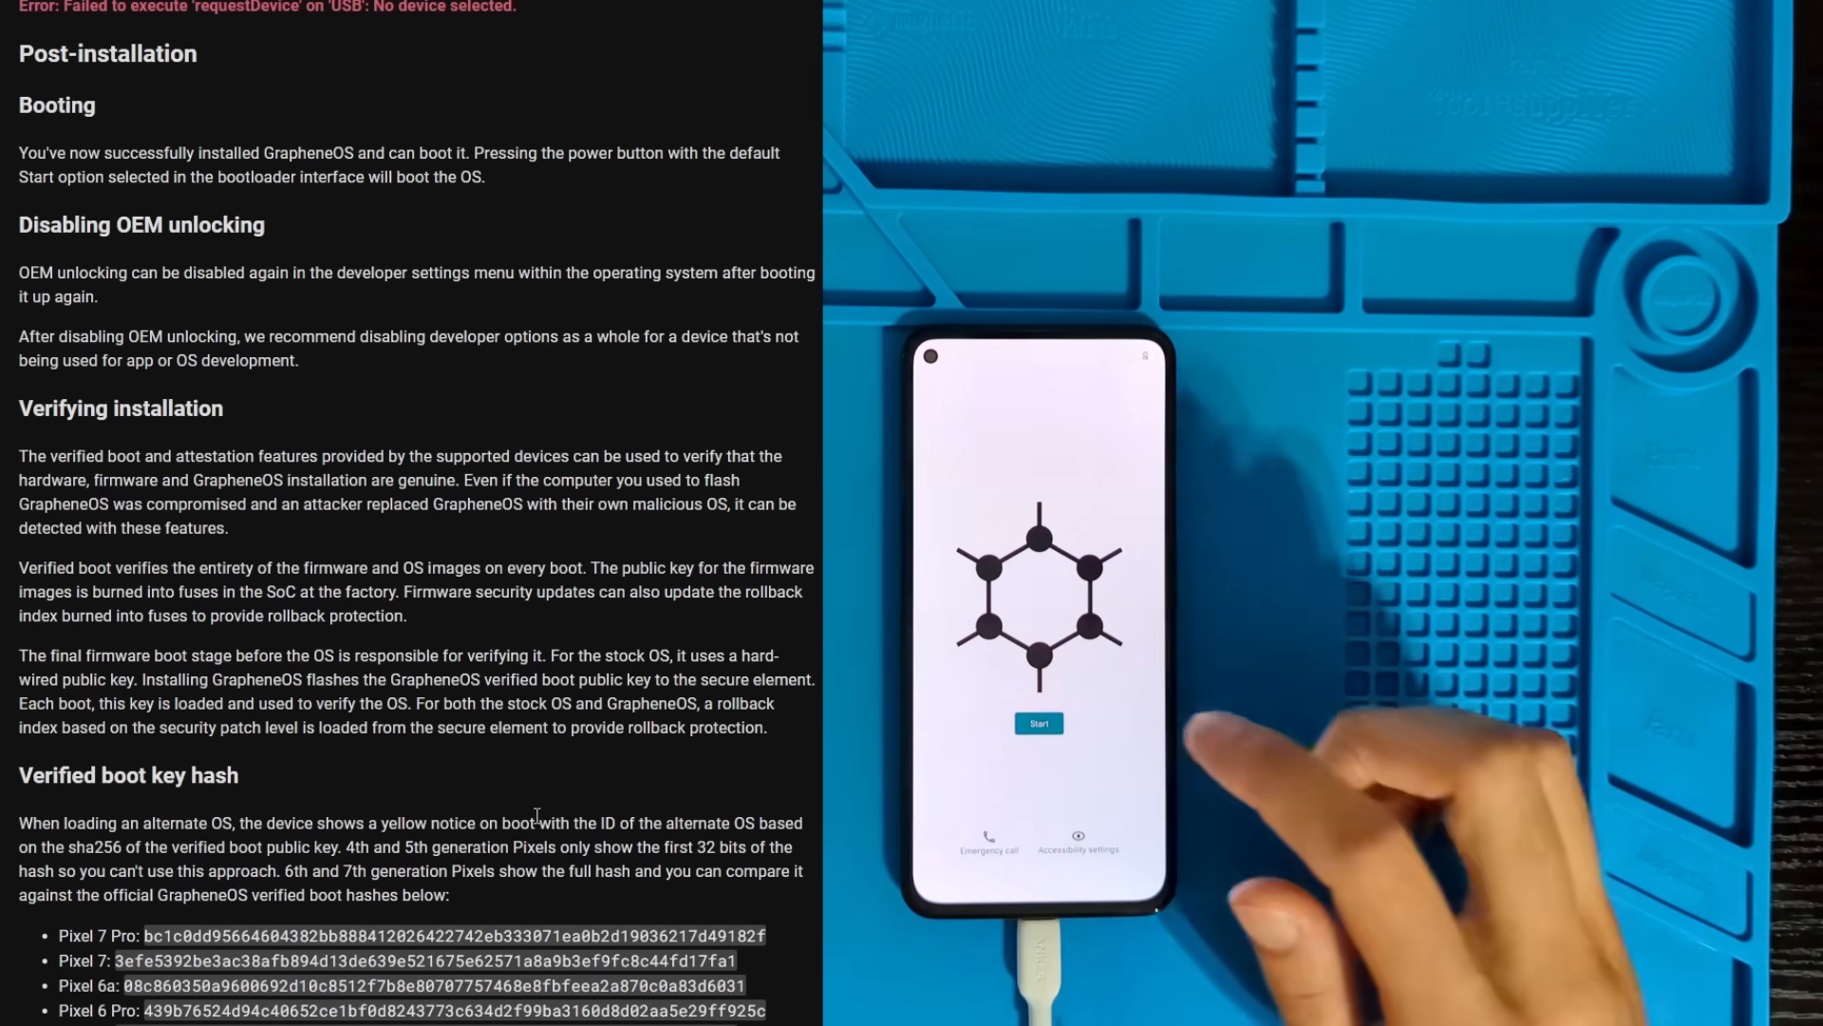
Start the GrapheneOS setup wizard and proceed to the System settings page
{"action": "left_click", "coordinate": [1037, 721]}
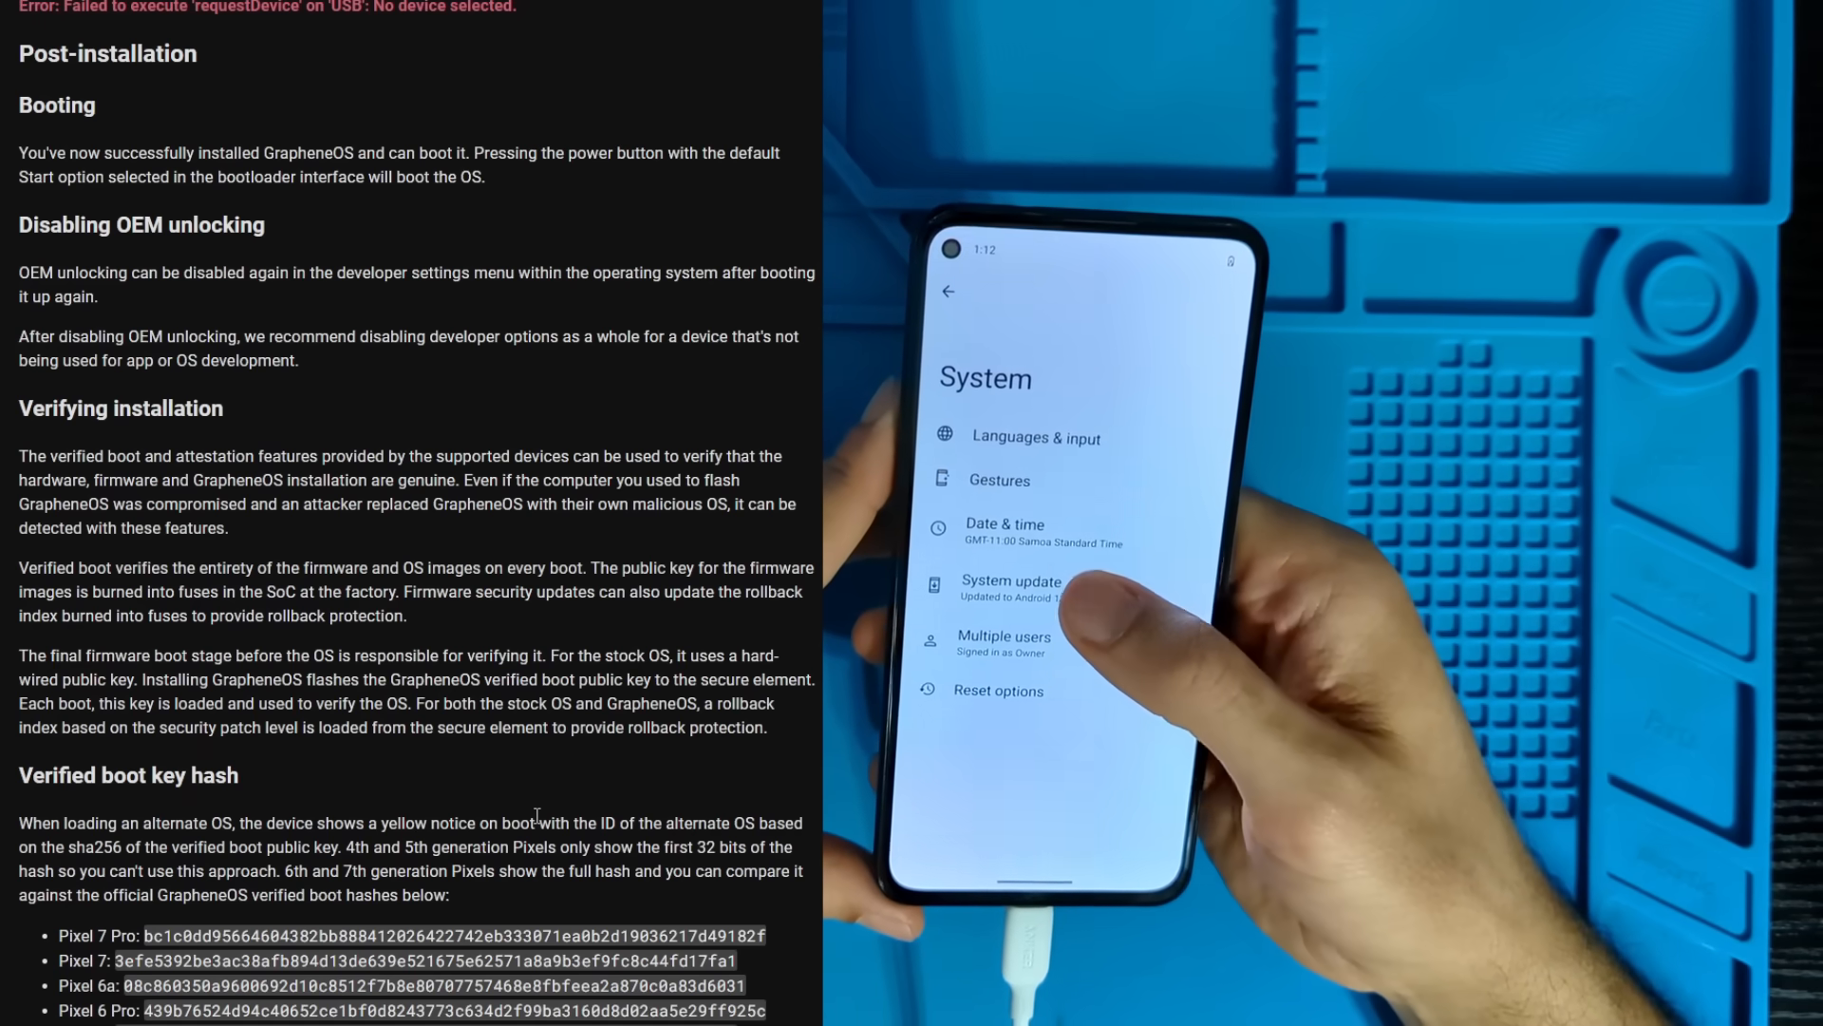
Open About phone and scroll down to the device identifiers and build number
{"action": "left_click", "coordinate": [1011, 582]}
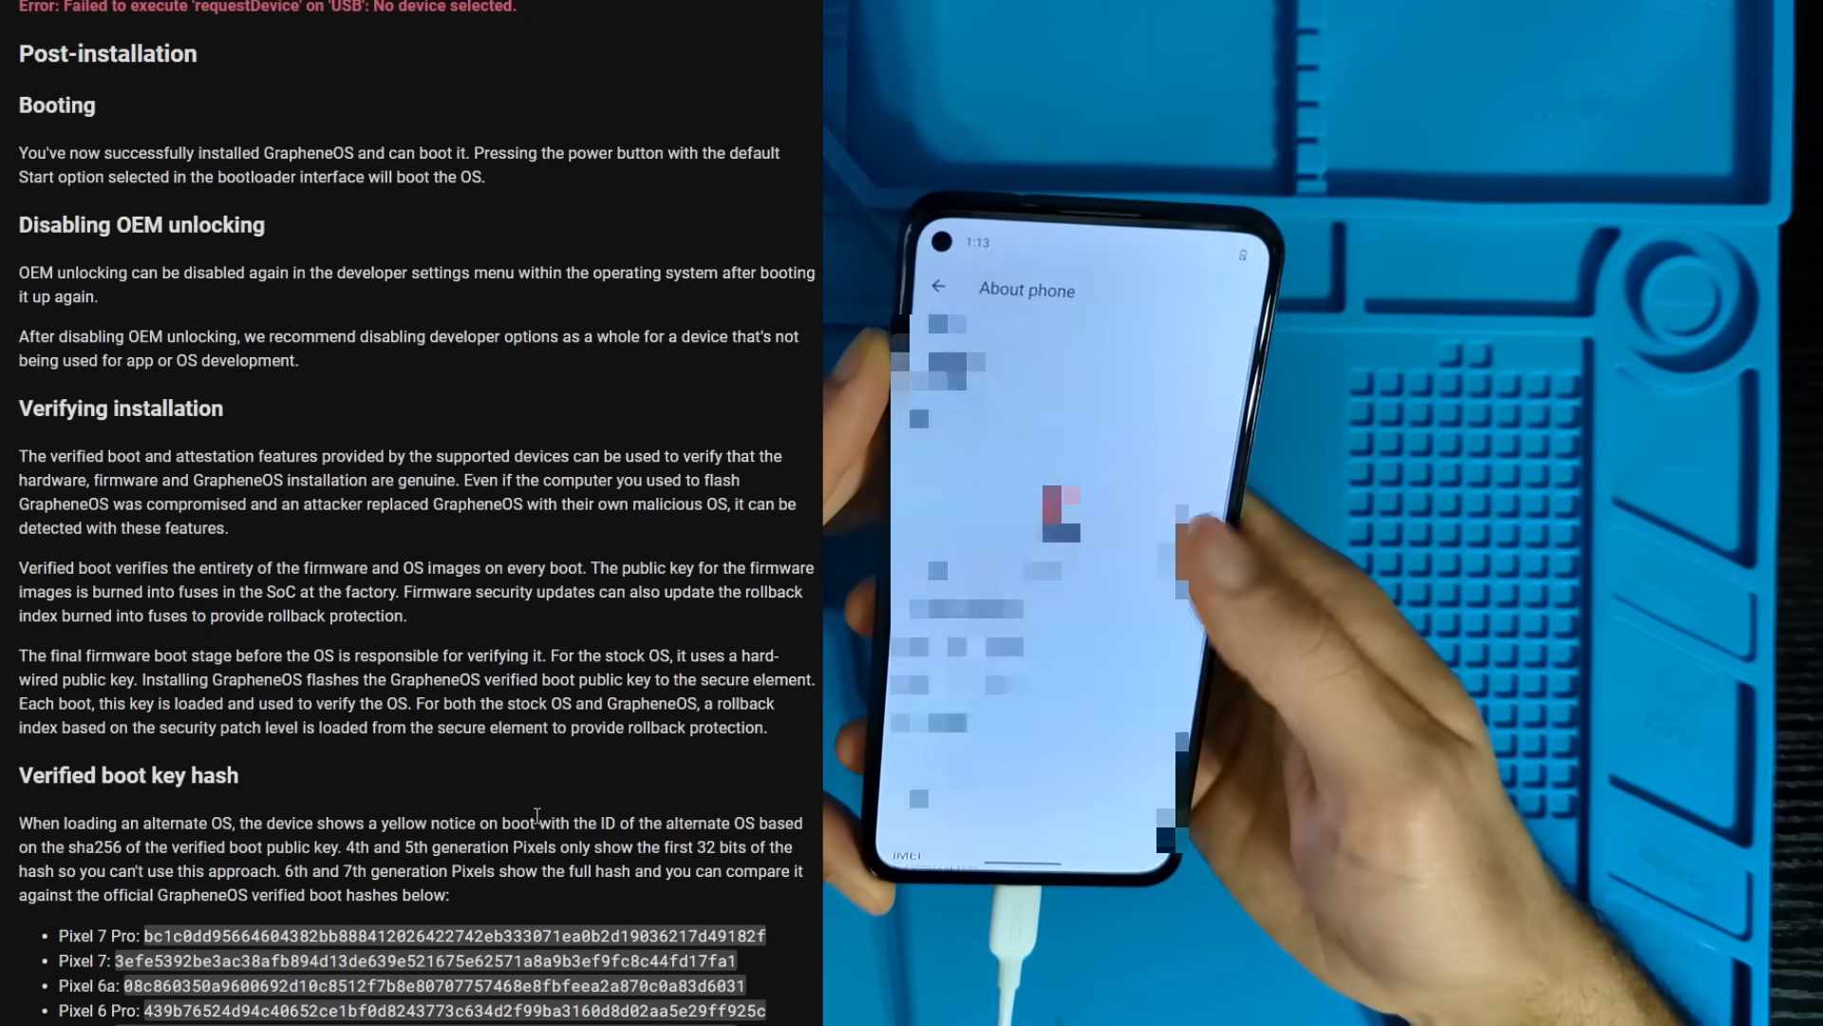
{"action": "scroll", "scroll_direction": "down", "scroll_amount": 3}
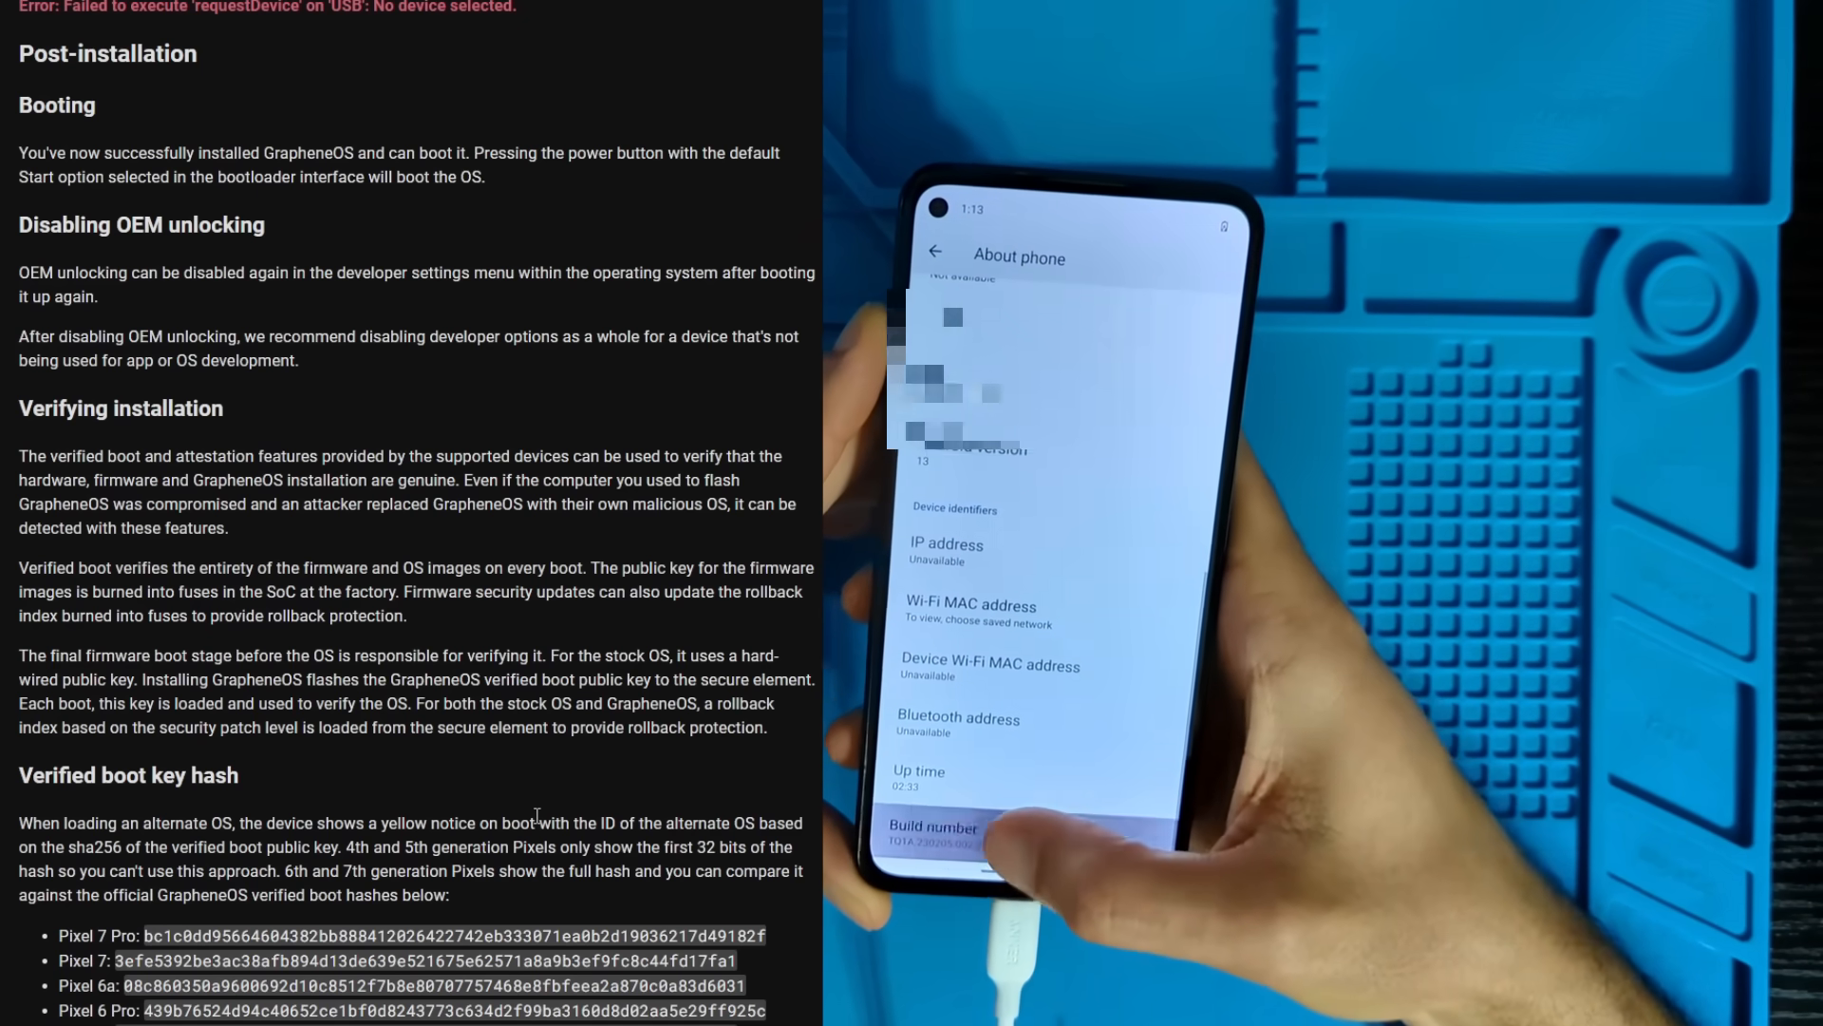